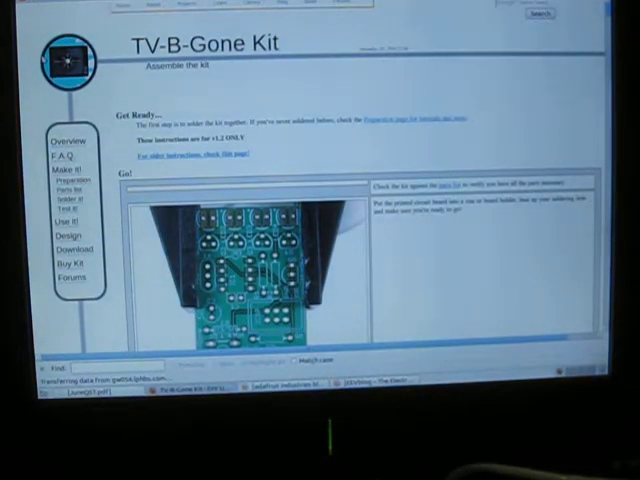
{"action": "scroll", "scroll_direction": "down", "scroll_amount": 3}
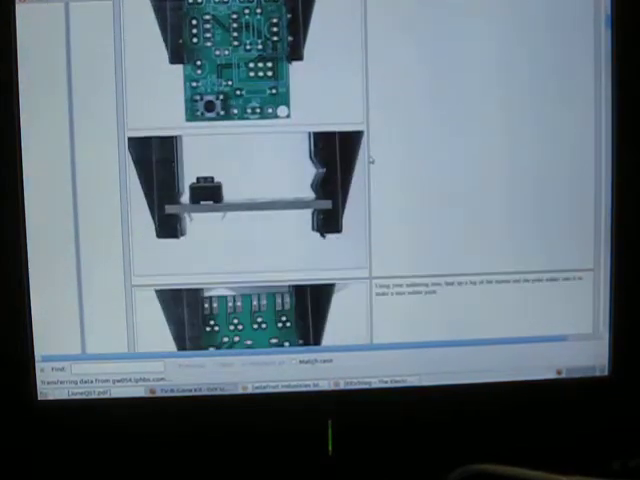